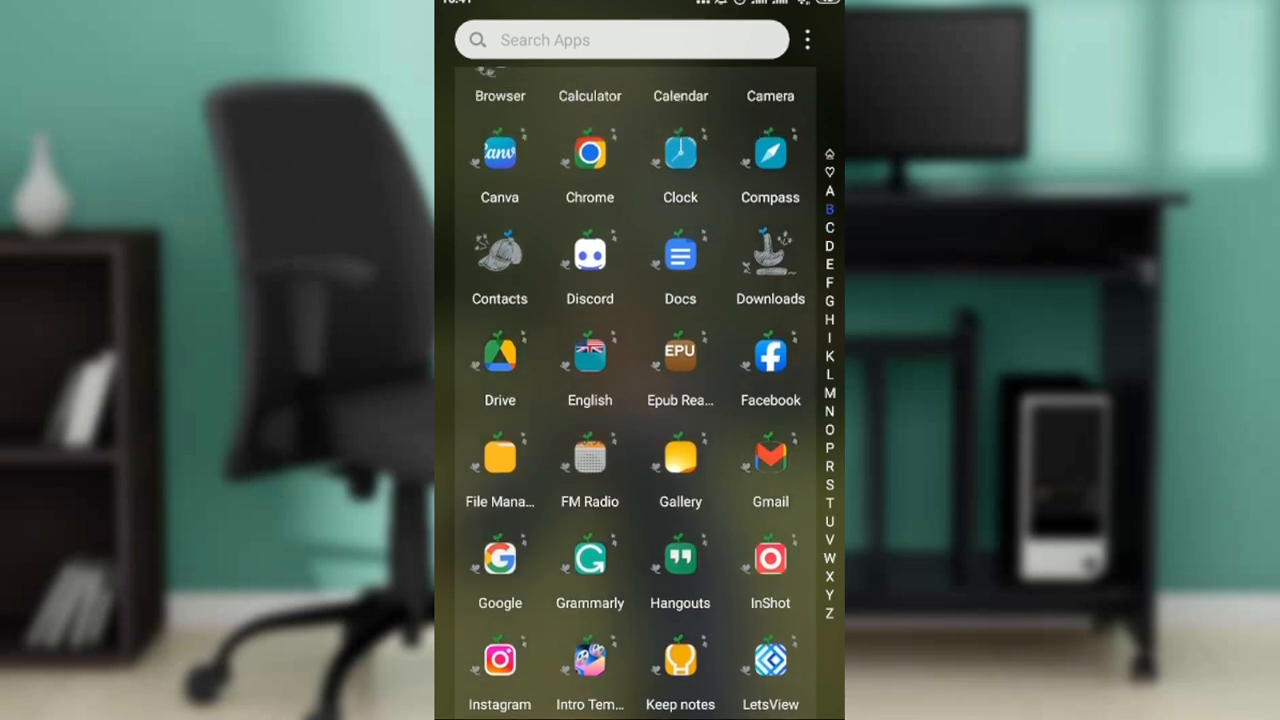
Launch WhatsApp, glance at the message-yourself chat, and return to the Chats list
scroll(down, 3)
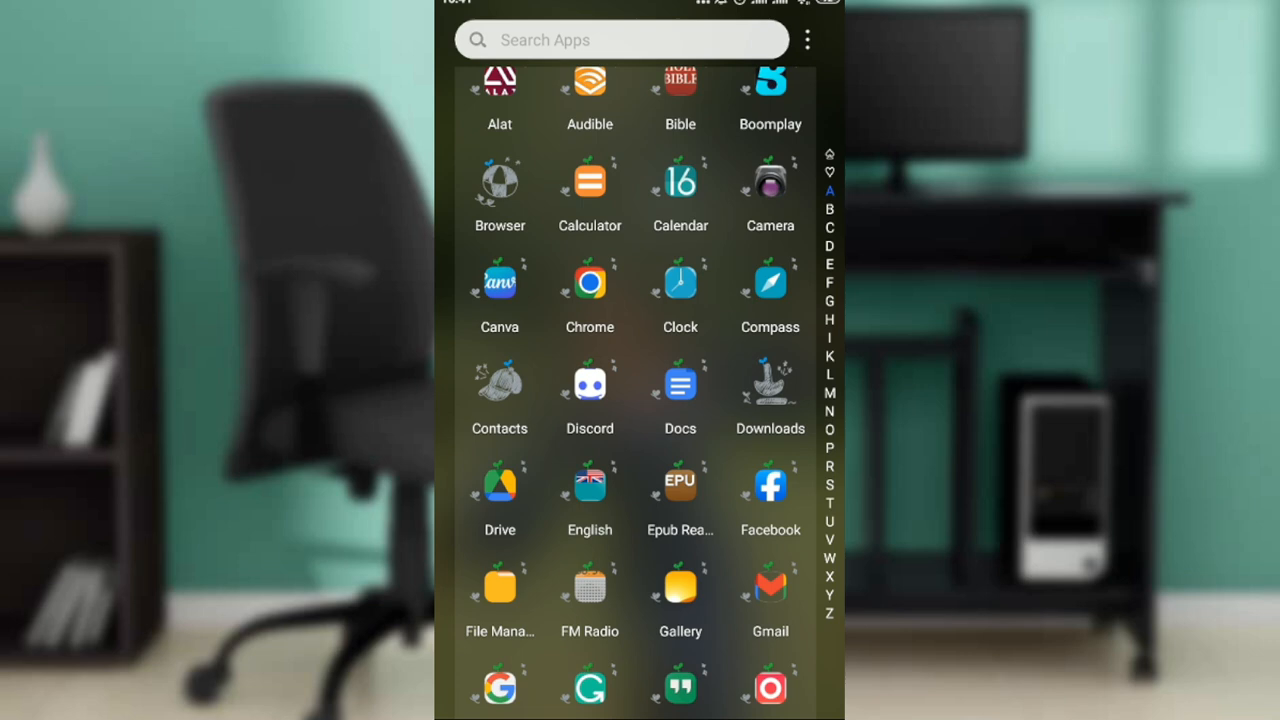
scroll(down, 3)
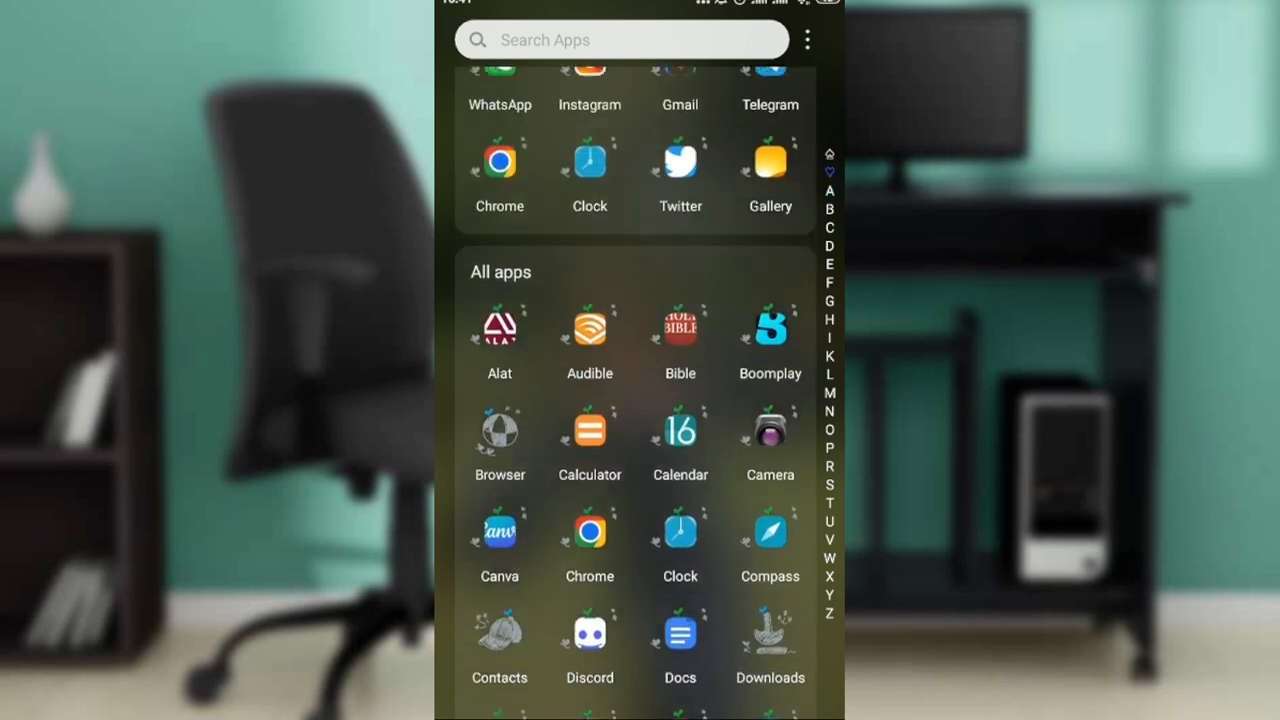
scroll(down, 3)
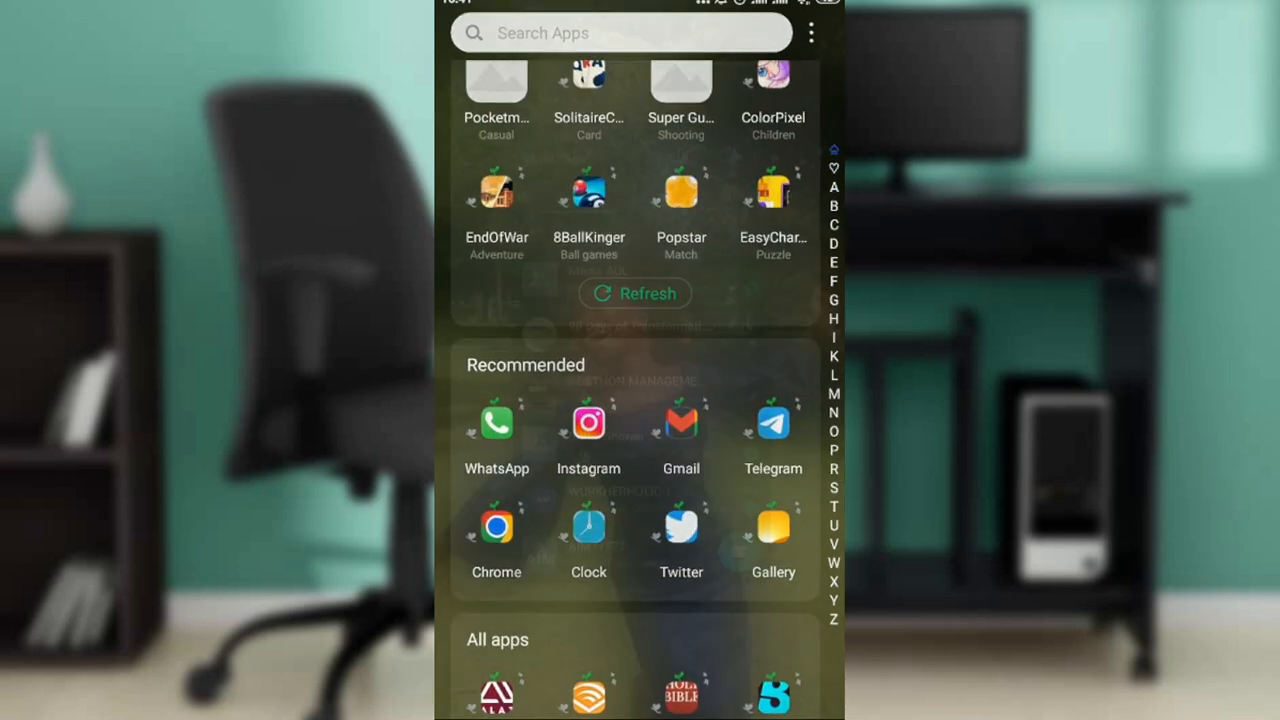
click(496, 430)
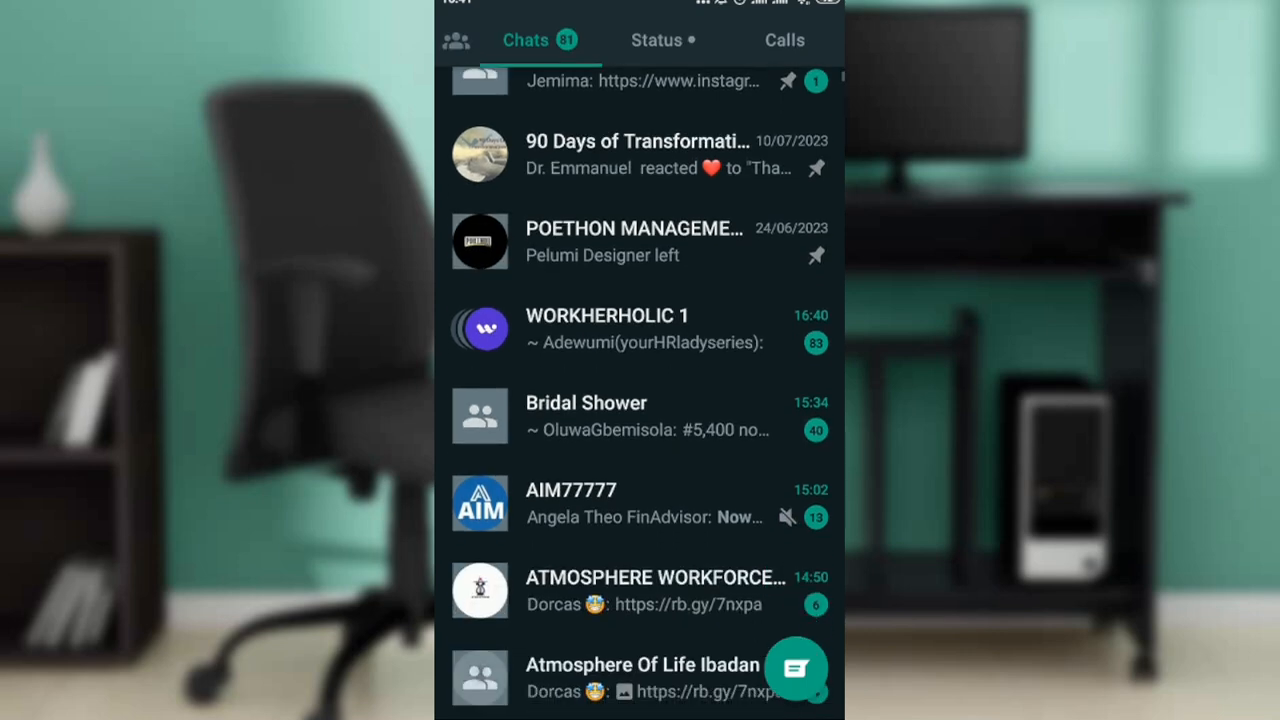
scroll(down, 3)
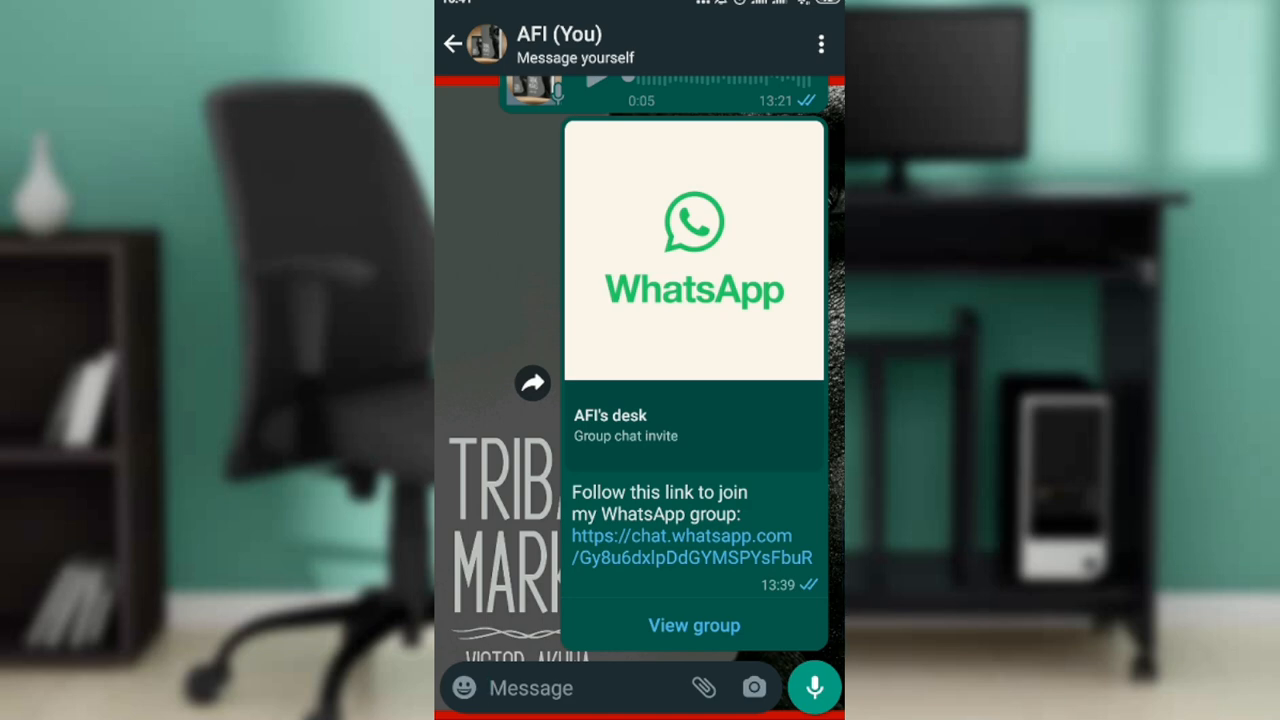
click(456, 44)
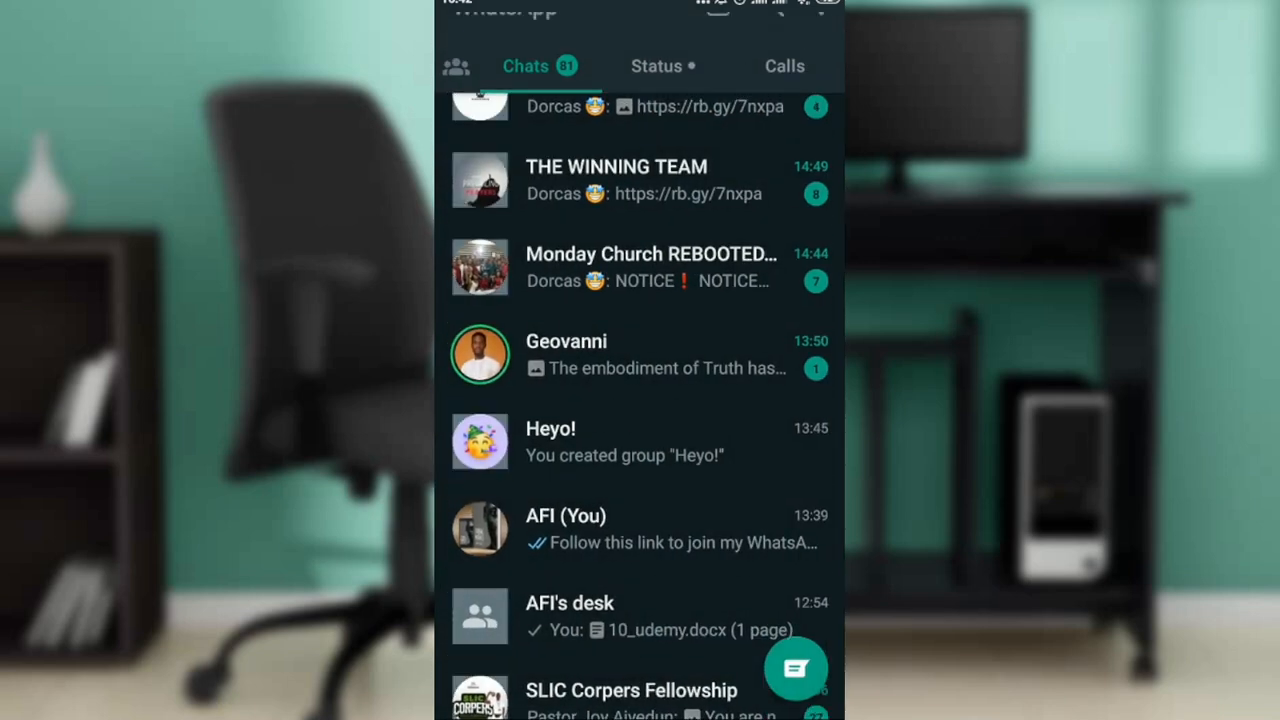
Scroll the Chats list and bring up the Select contact picker
scroll(up, 3)
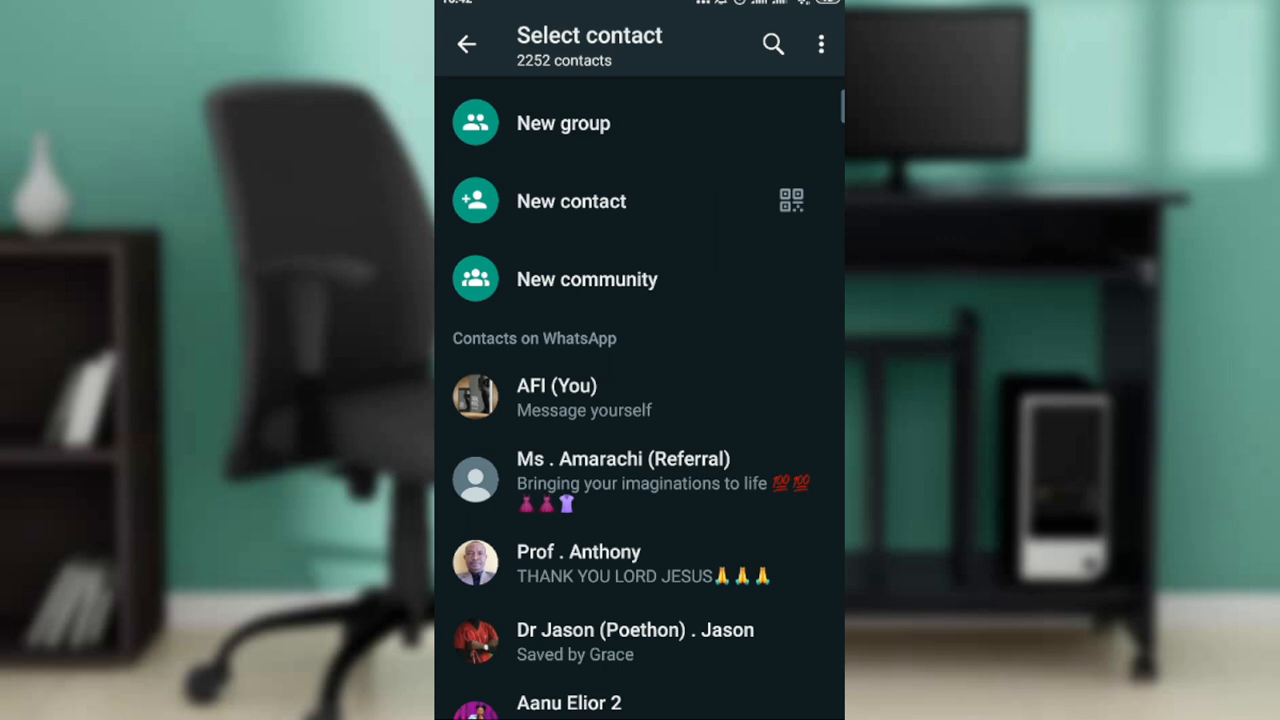
Show the three-dot menu with Invite a friend, Contacts, Refresh and Help
click(820, 44)
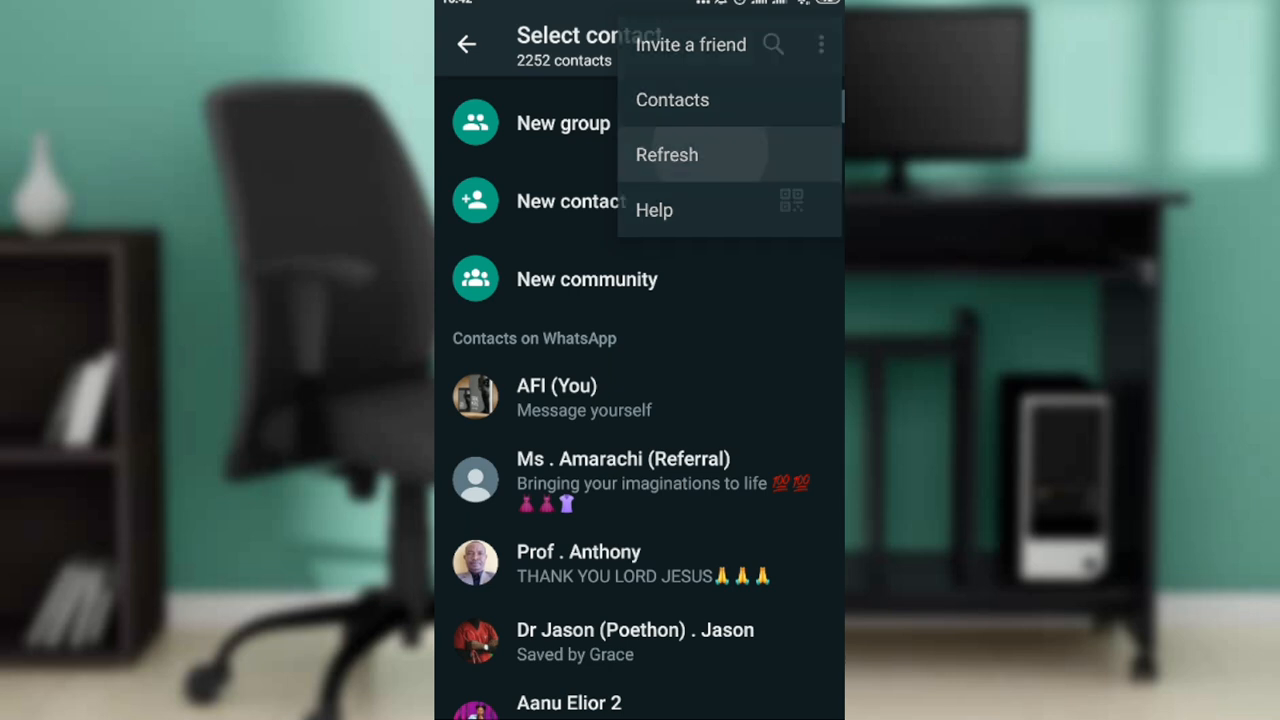
Refresh the contact list and wait until it again counts 2252 contacts
click(666, 154)
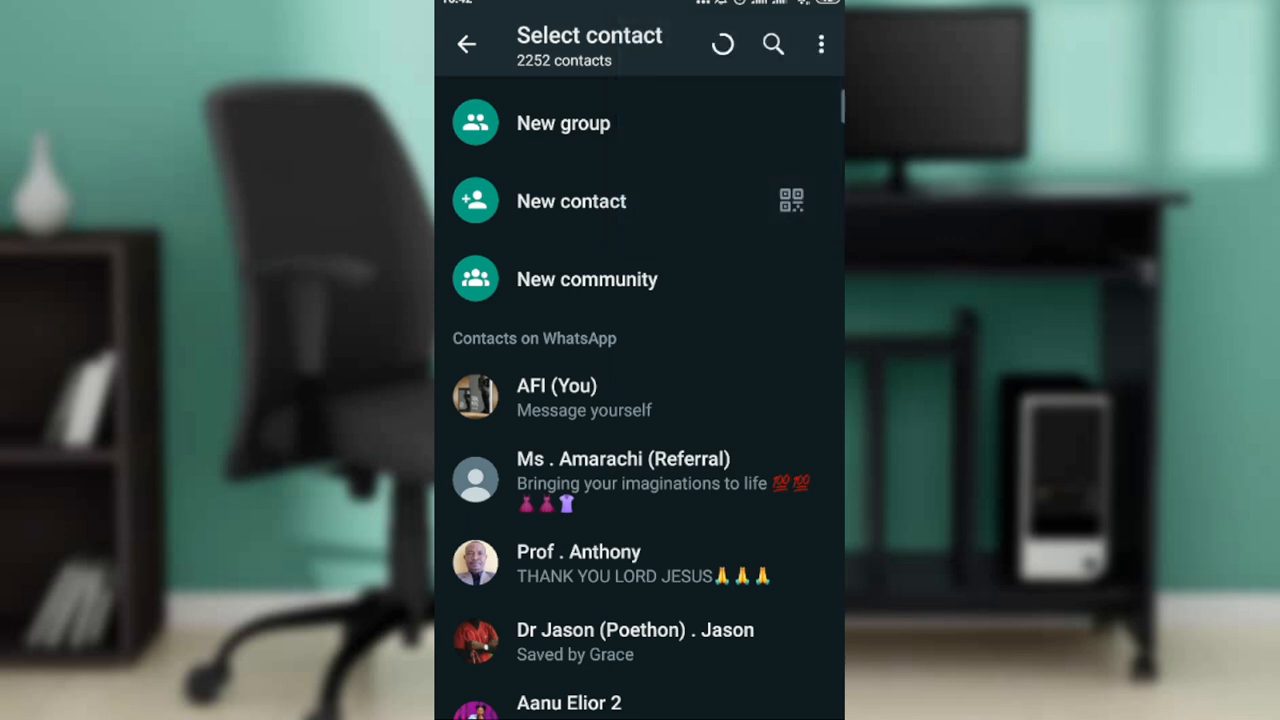
click(722, 44)
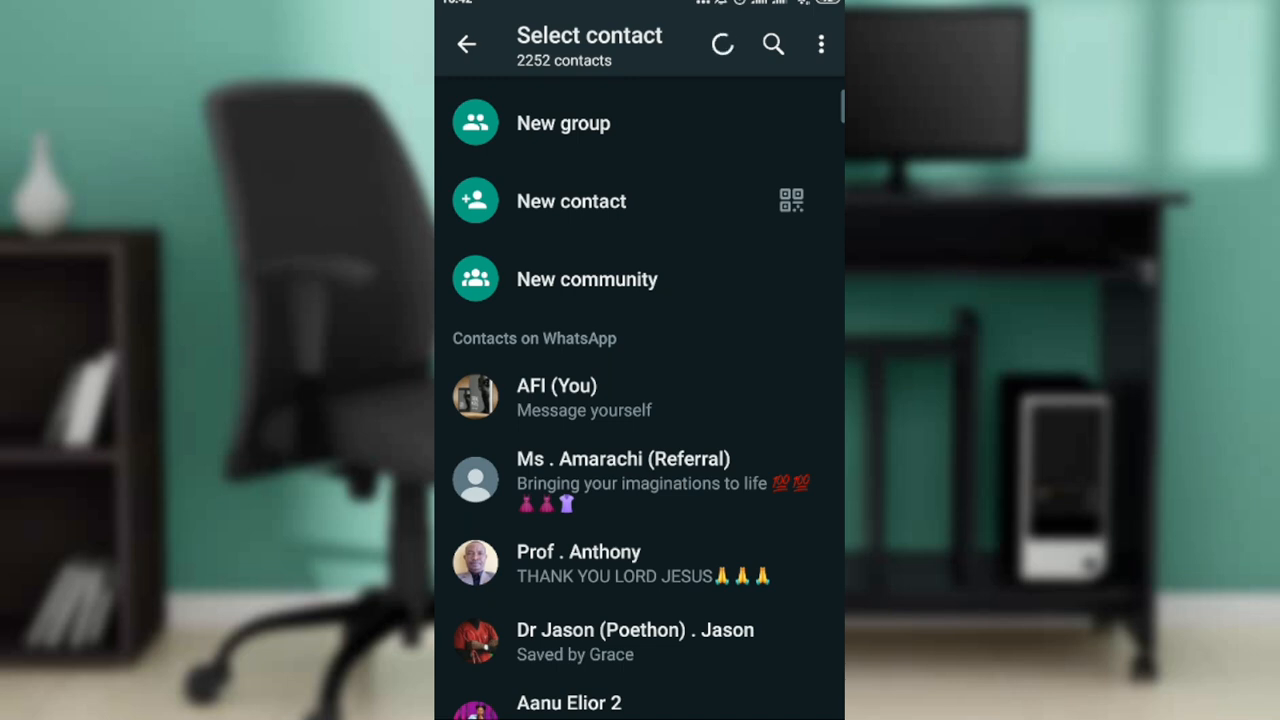
click(722, 44)
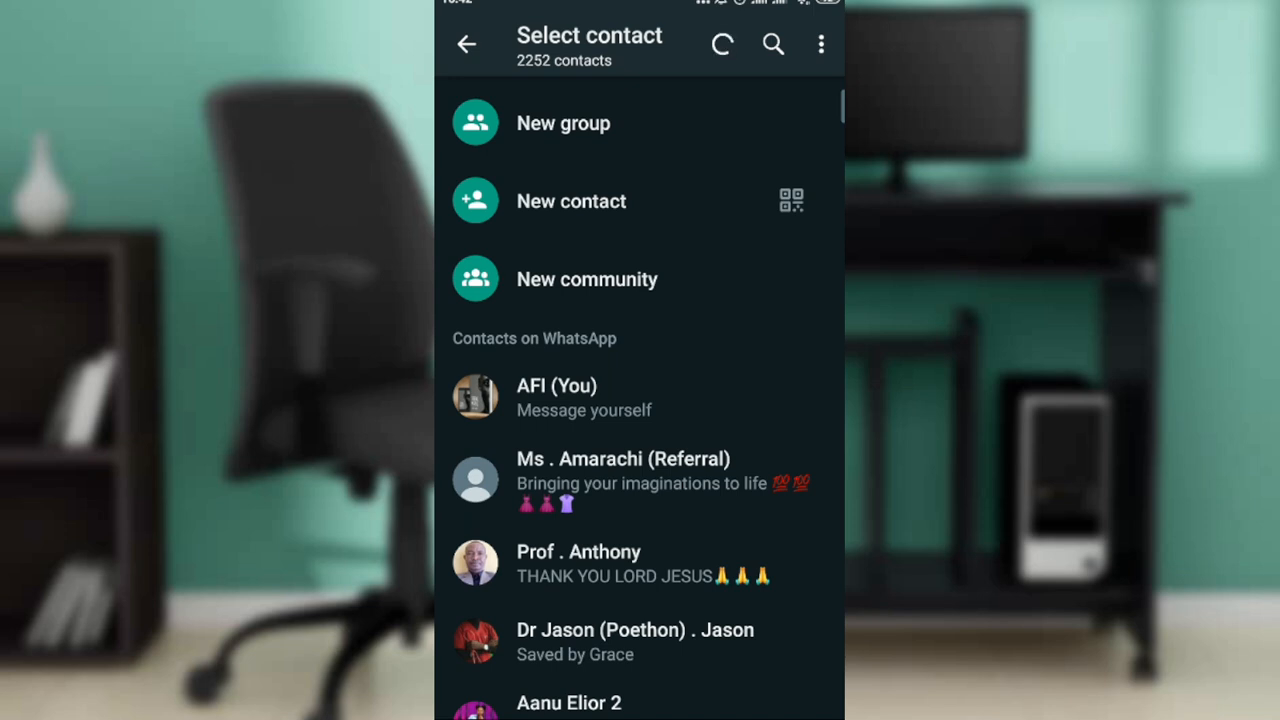
click(722, 44)
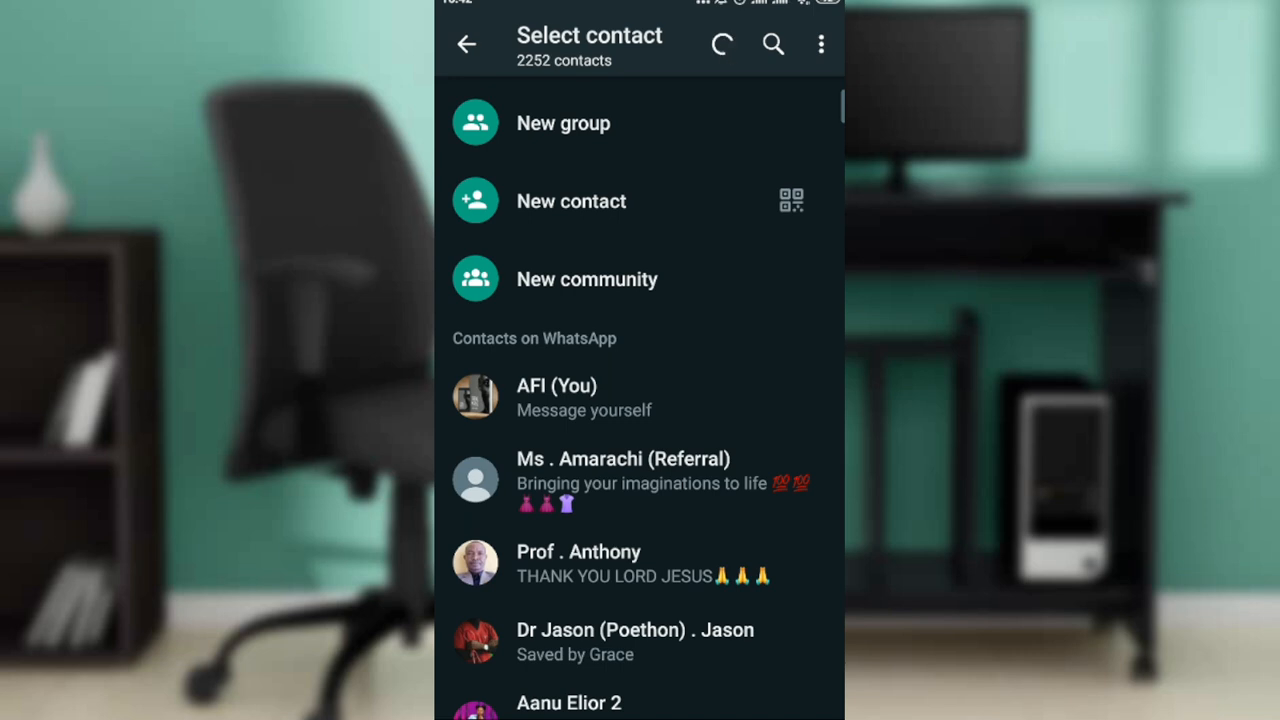
click(722, 44)
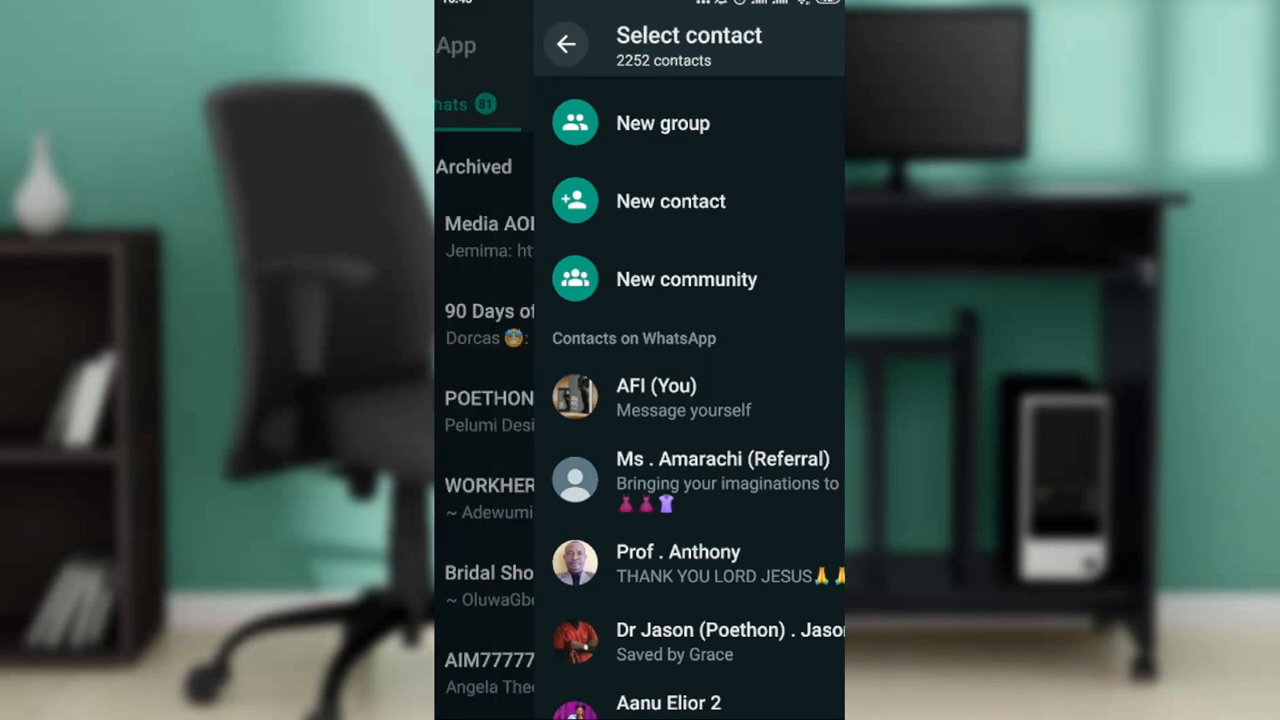
Go back to Chats and reopen the AFI (You) message-yourself chat with the invite link
click(566, 44)
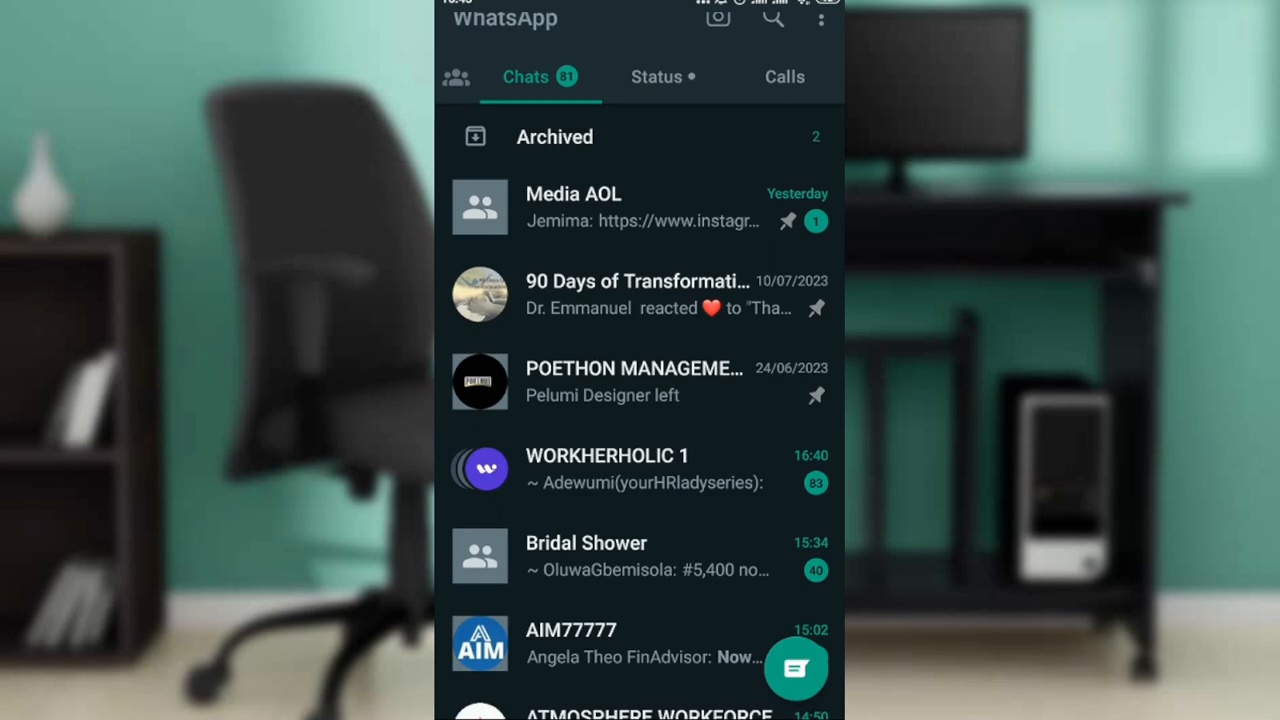
scroll(down, 3)
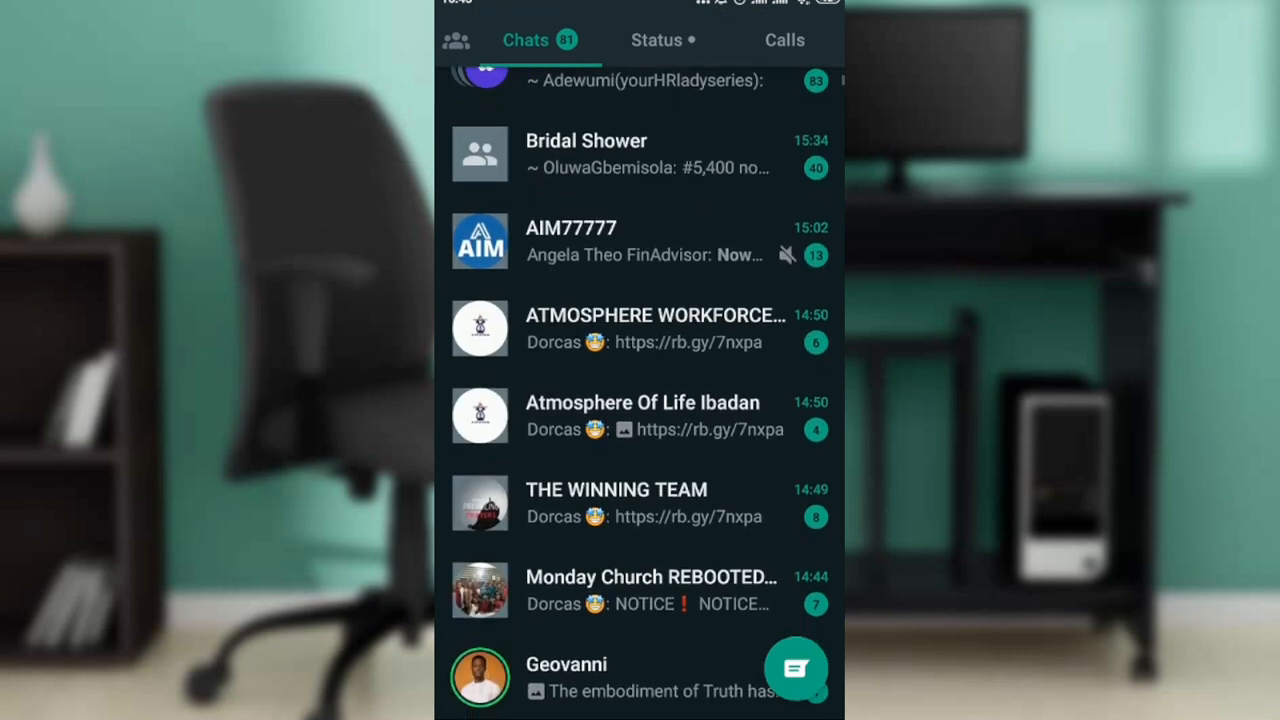
click(640, 676)
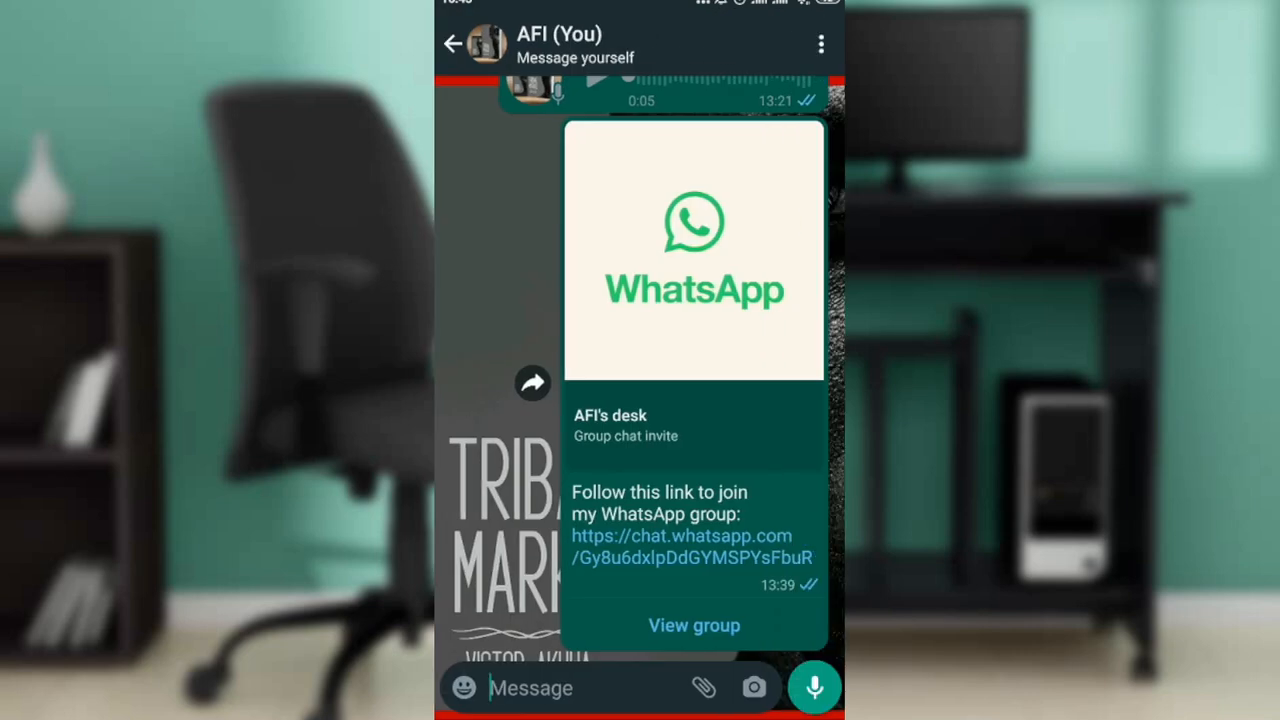